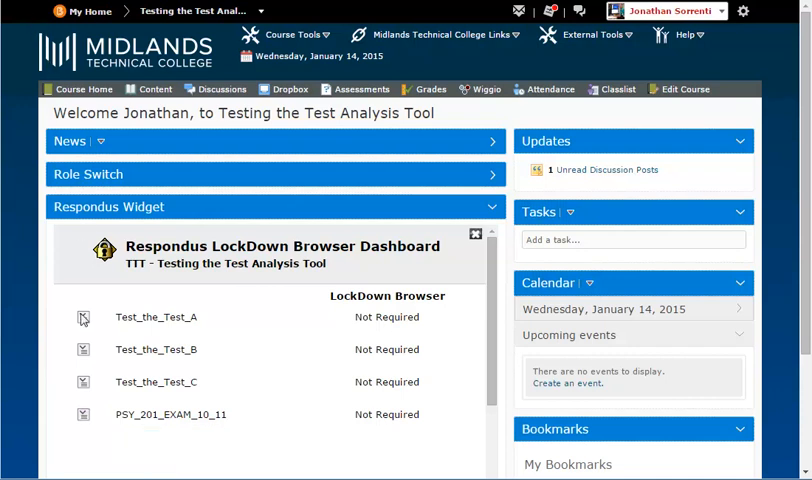
Open Modify Settings for PSY_201_EXAM_10_11 from its context menu in the dashboard widget.
{"action": "left_click", "coordinate": [84, 414]}
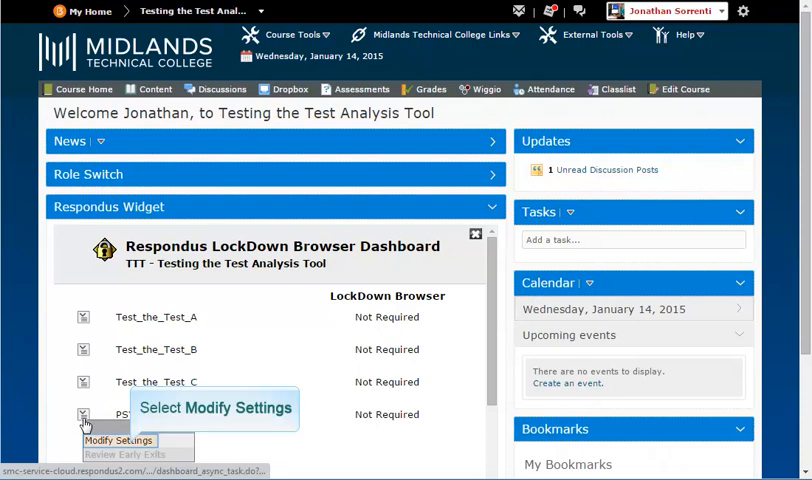
{"action": "mouse_move", "coordinate": [113, 427]}
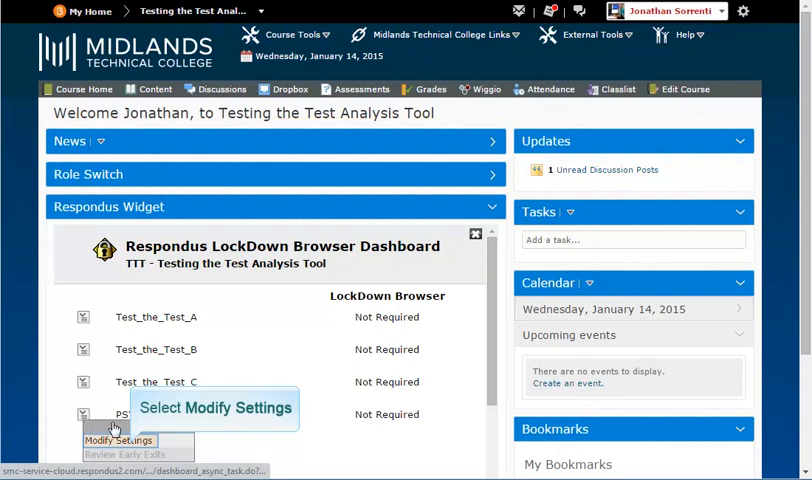
{"action": "left_click", "coordinate": [118, 440]}
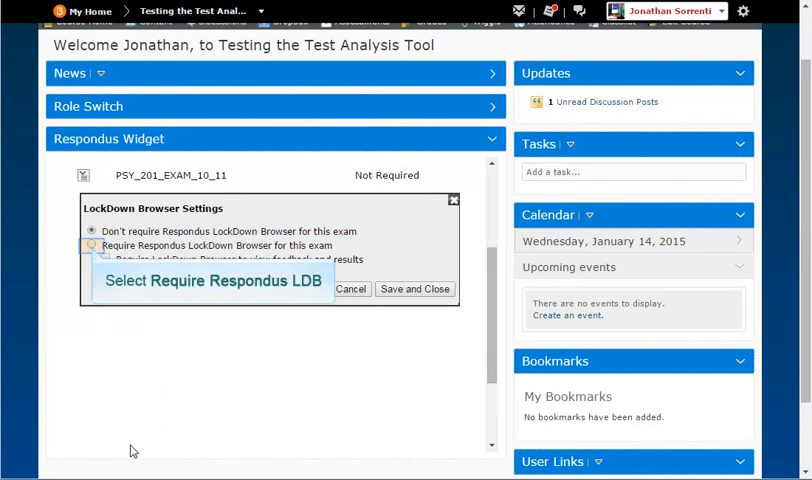
Require LockDown Browser for PSY_201_EXAM_10_11, also for viewing feedback and results.
{"action": "left_click", "coordinate": [91, 246]}
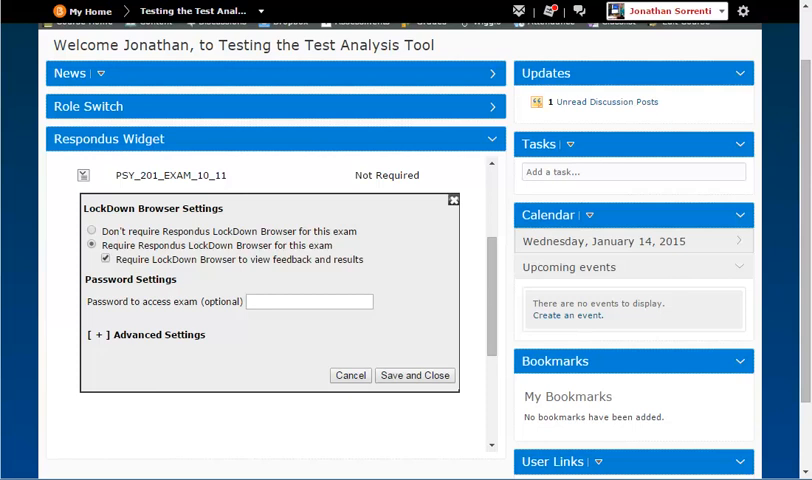
{"action": "left_click", "coordinate": [309, 301]}
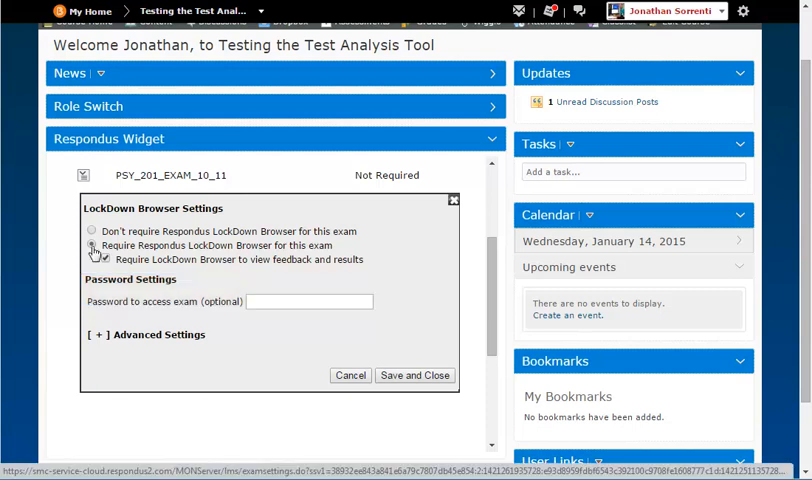
{"action": "mouse_move", "coordinate": [97, 334]}
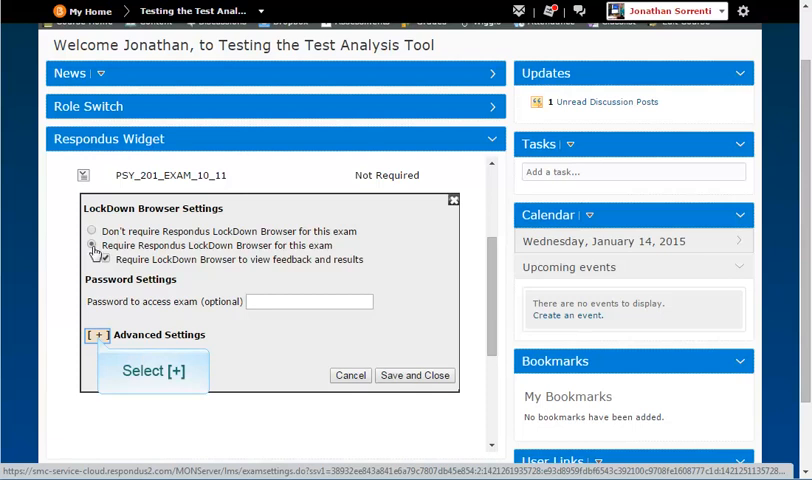
Expand Advanced Settings to show options such as locking students in until completion.
{"action": "left_click", "coordinate": [97, 334]}
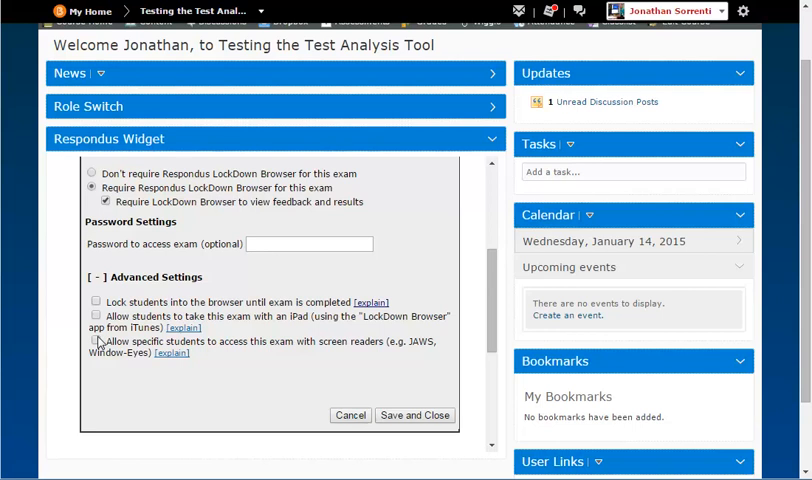
{"action": "left_click", "coordinate": [96, 301]}
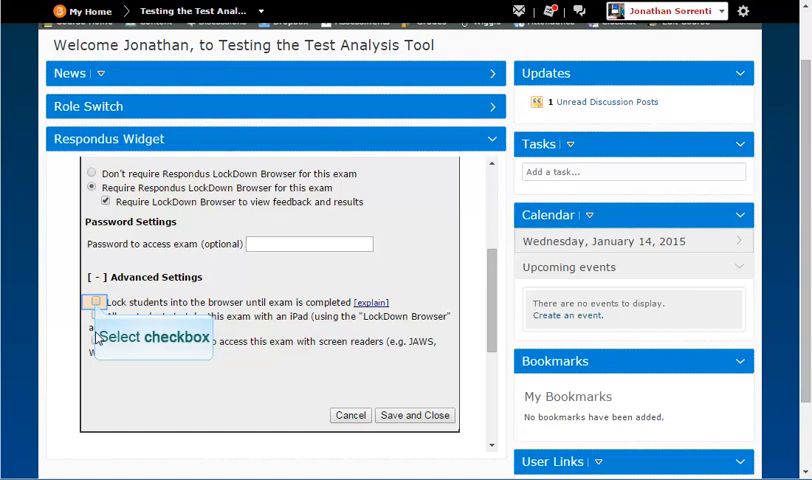
{"action": "left_click", "coordinate": [95, 302]}
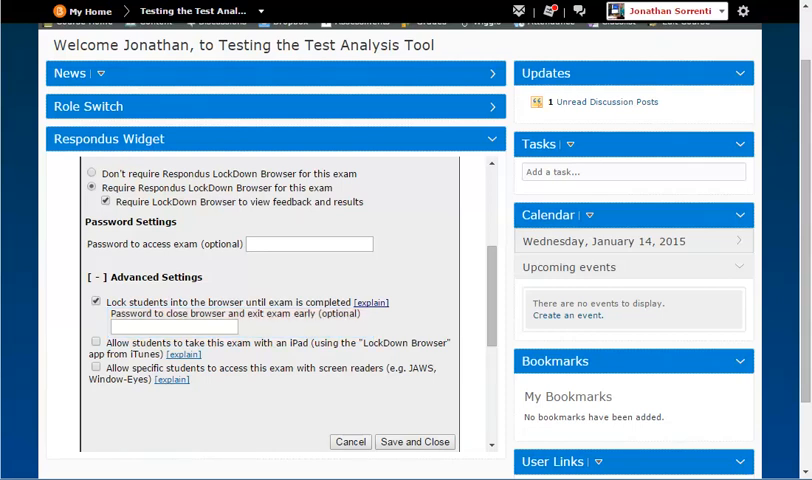
{"action": "left_click", "coordinate": [95, 301]}
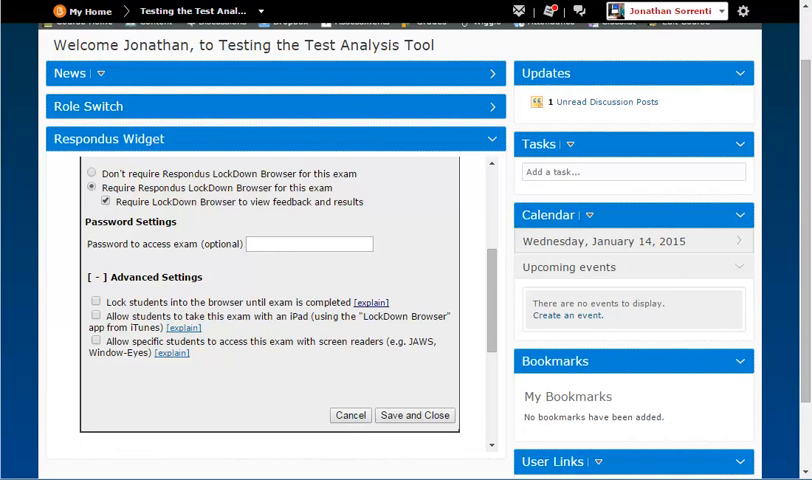
{"action": "left_click", "coordinate": [96, 316]}
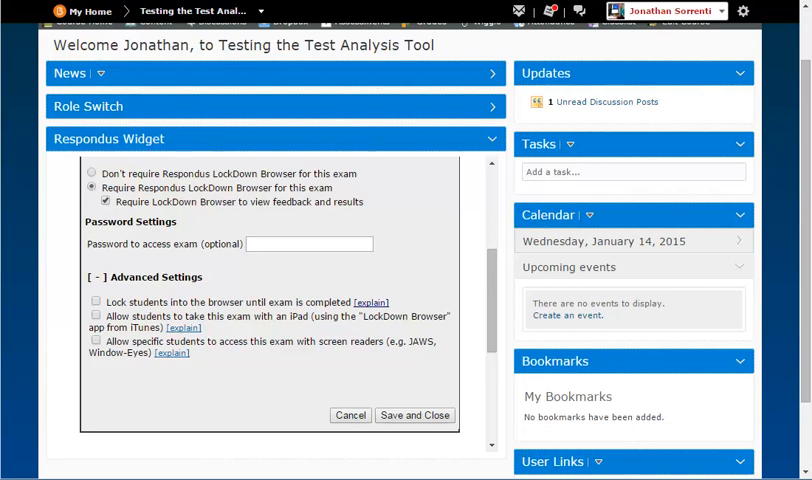
Toggle screen-reader access on then off, and save and close the exam's settings.
{"action": "left_click", "coordinate": [97, 302]}
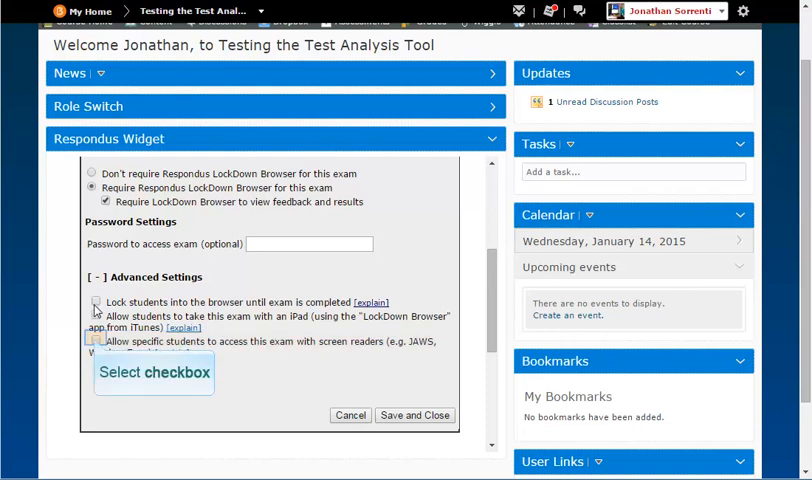
{"action": "left_click", "coordinate": [96, 343]}
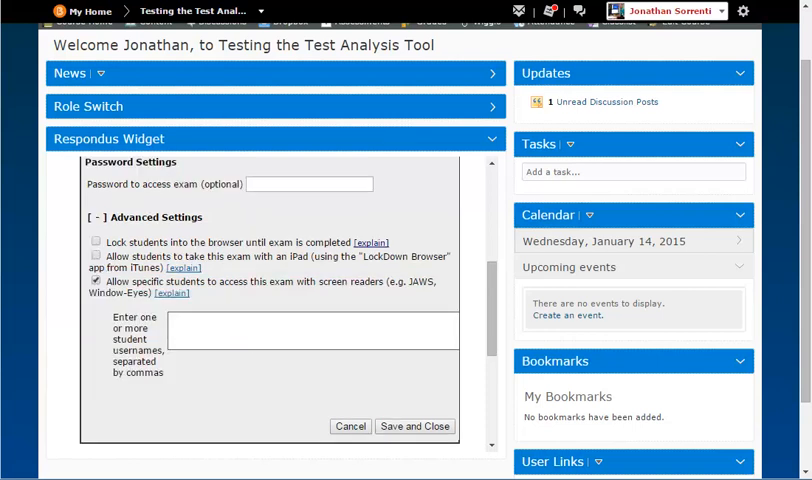
{"action": "left_click", "coordinate": [312, 331]}
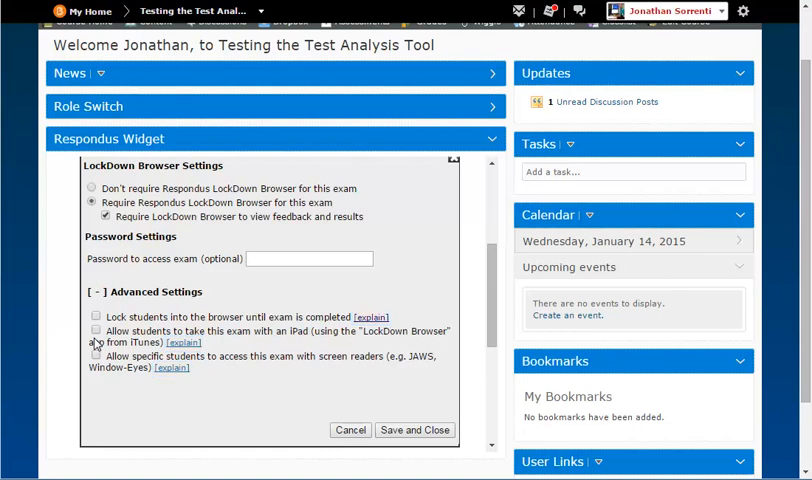
{"action": "mouse_move", "coordinate": [414, 429]}
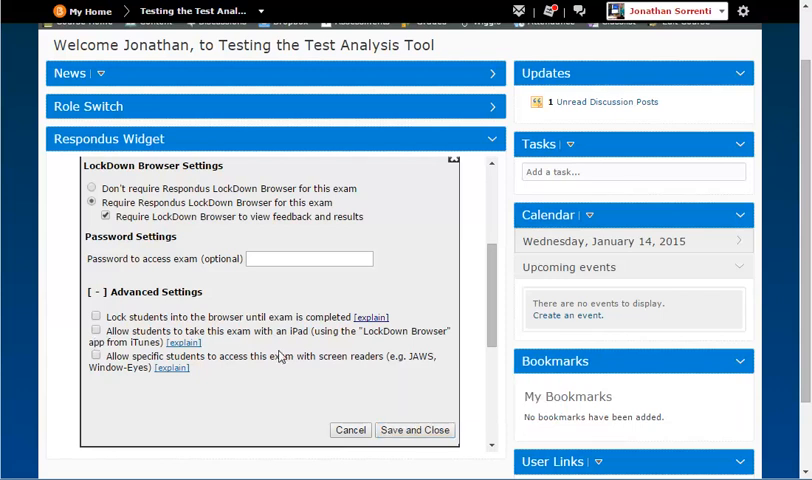
{"action": "left_click", "coordinate": [413, 429]}
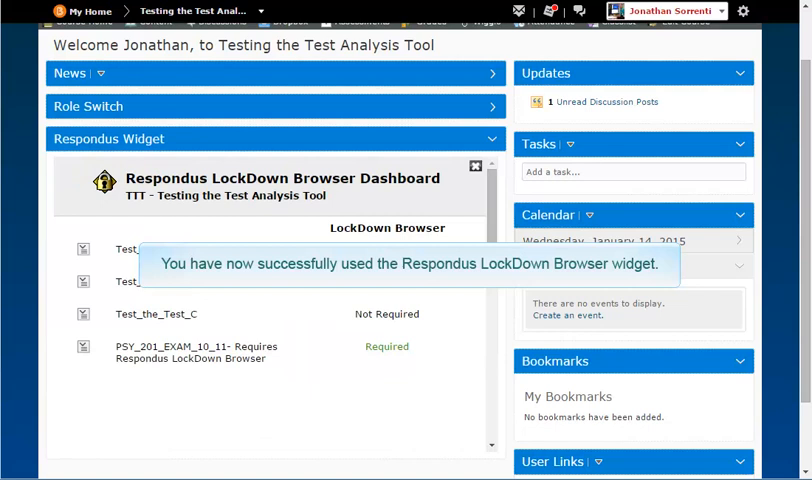